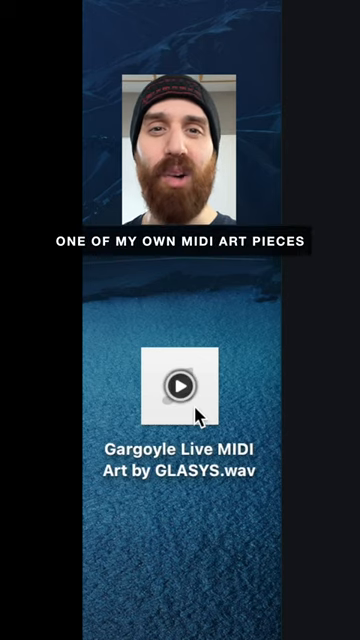
Show the Gargoyle MIDI art piece's dot-pattern artwork in the piano-roll view.
{"action": "left_click", "coordinate": [182, 384]}
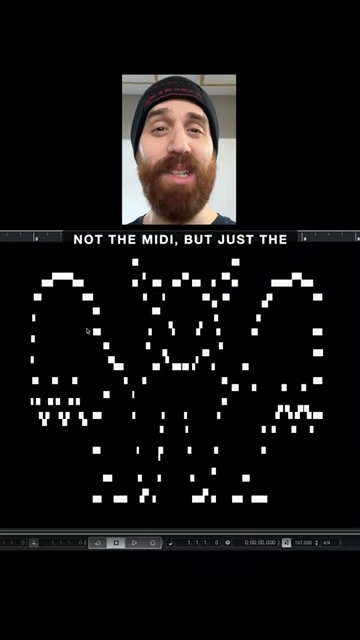